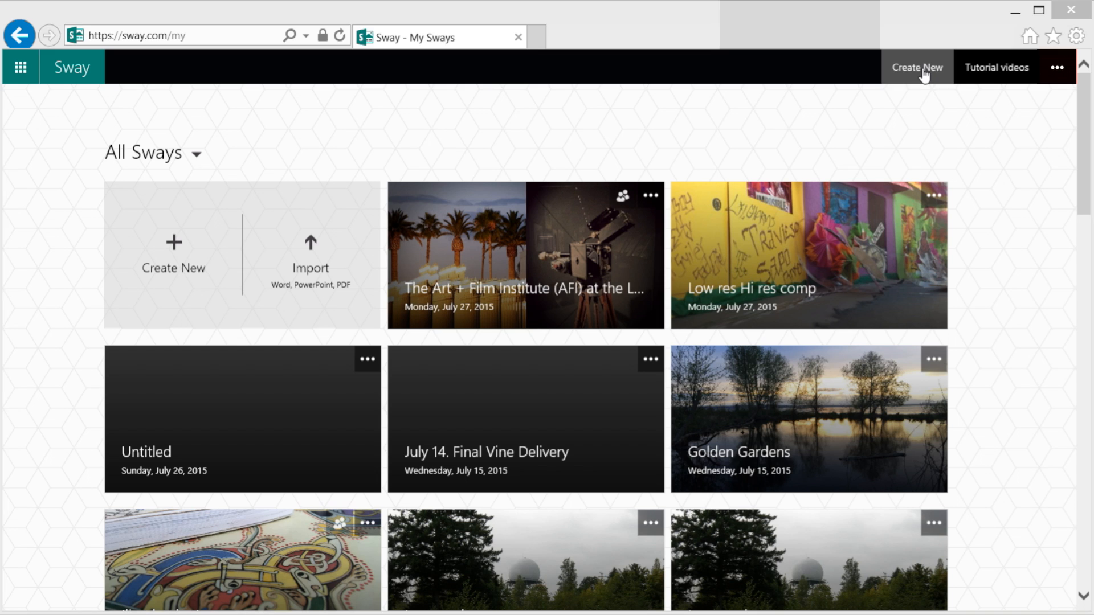
Start a blank Sway titled 'The Art + Film Institute (AFI) at the Los Angeles County Museum of Art' with a background image.
left_click(917, 67)
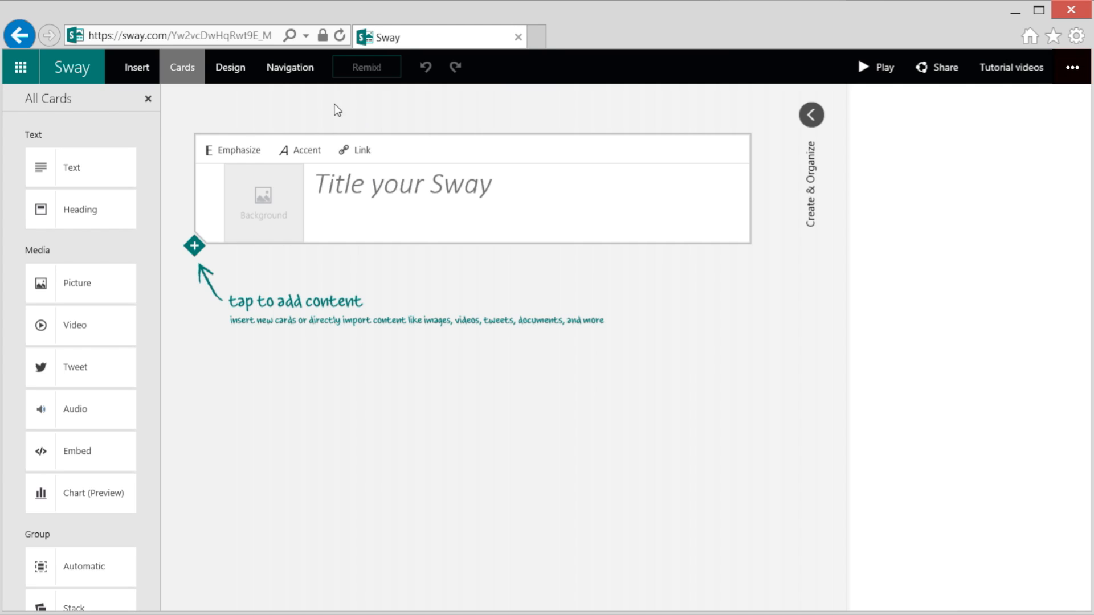
left_click(289, 67)
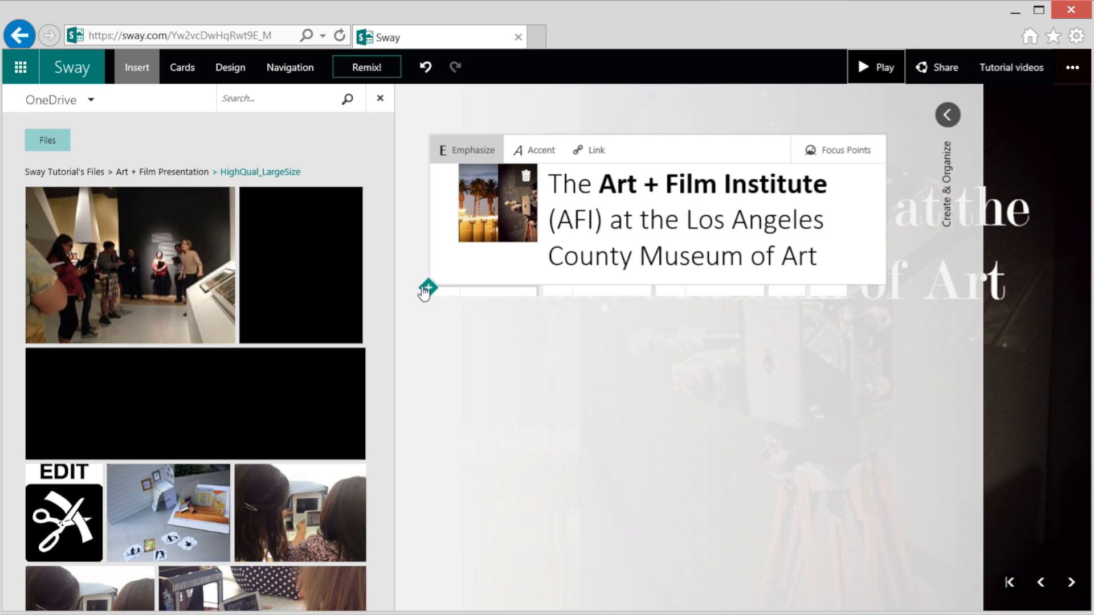
Add the section heading 'Teachers explore the galleries at AFI as makers.' and emphasize 'AFI as makers.'.
left_click(427, 288)
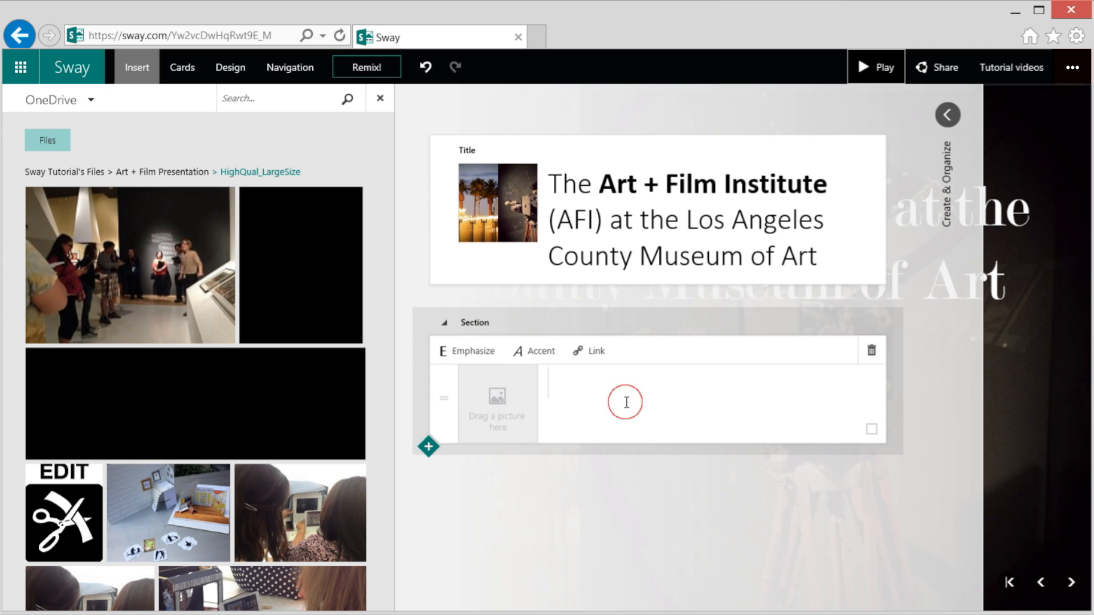
type("Teachers explore the galleries")
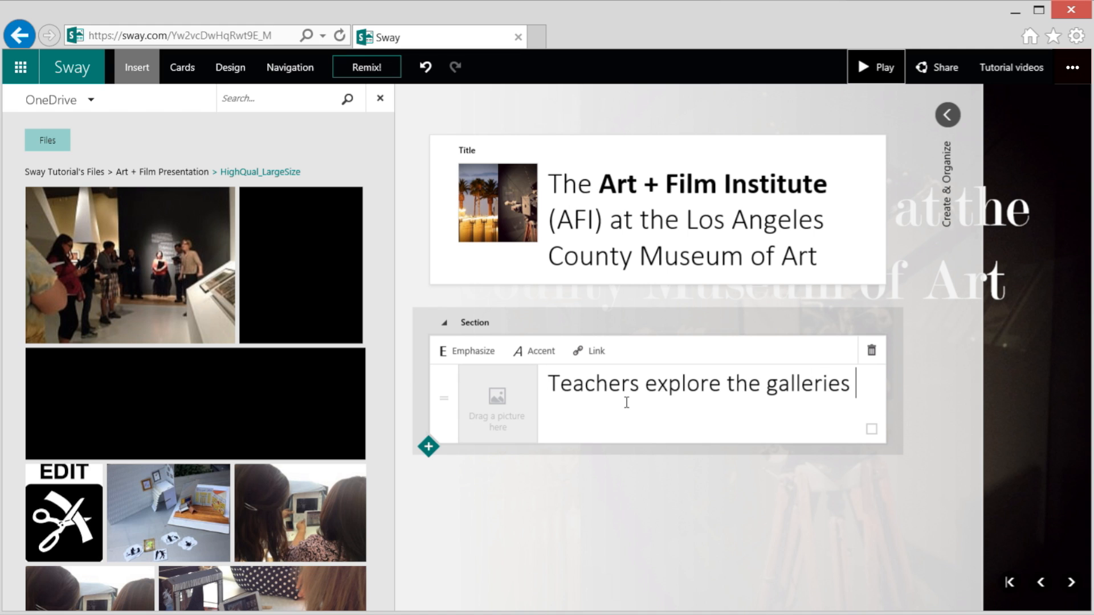
type("at AFI as makers.")
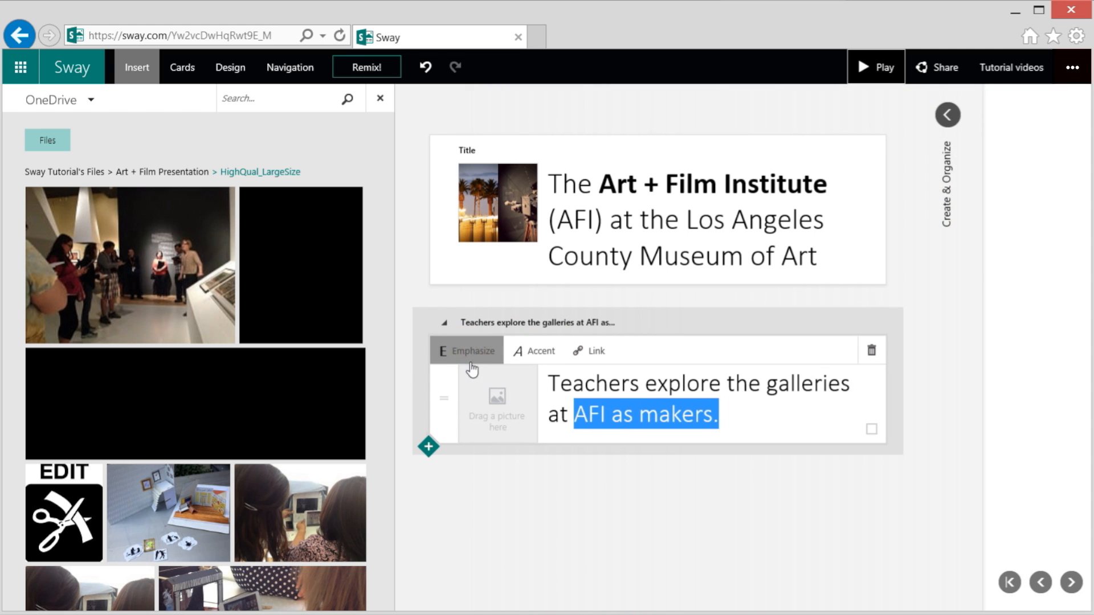
left_click(876, 67)
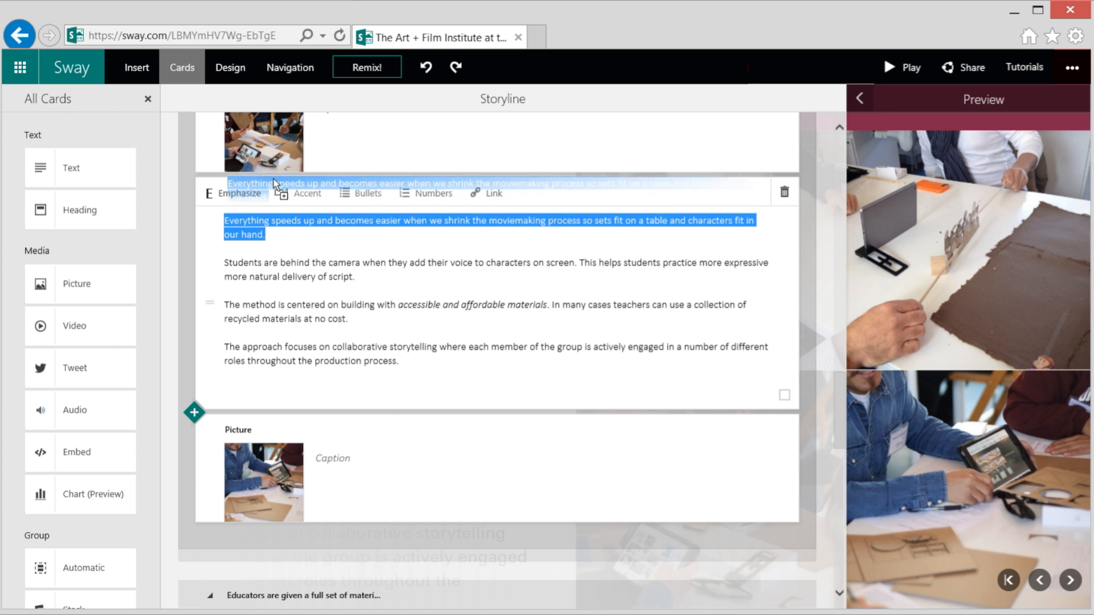
Move the shrinking-moviemaking sentence into its own card and emphasize it.
scroll("down", 3)
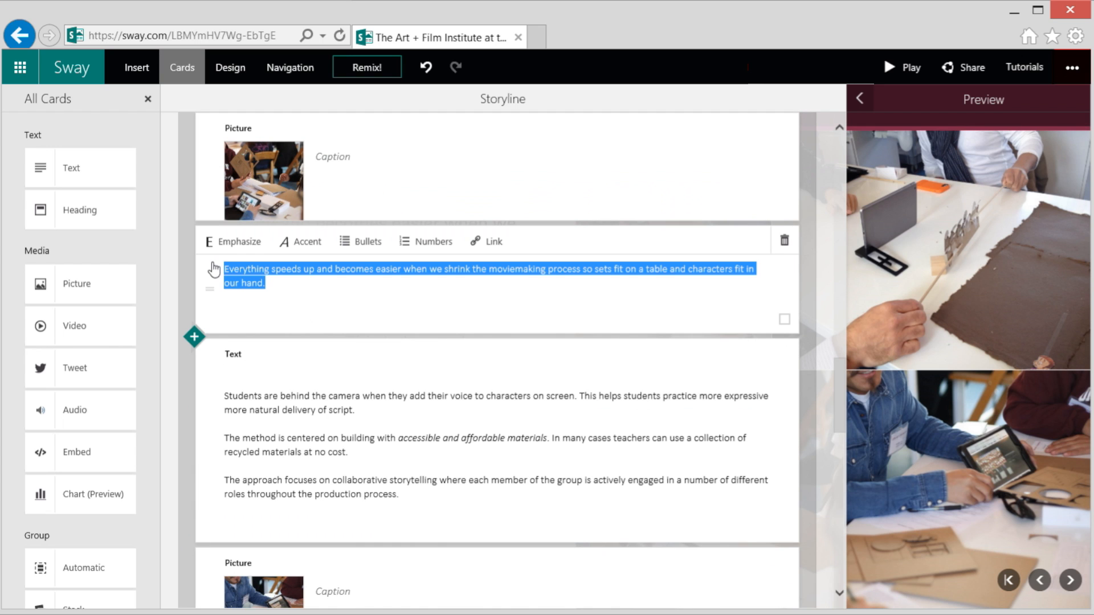
left_click(889, 67)
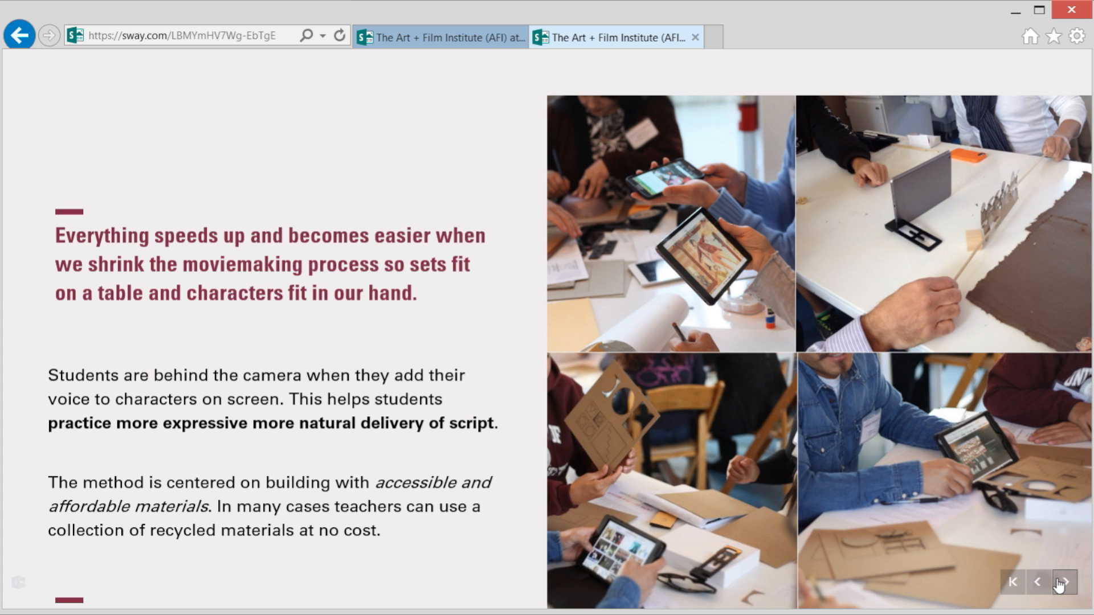
In playback, advance one slide and go back to the previous slide.
left_click(1066, 582)
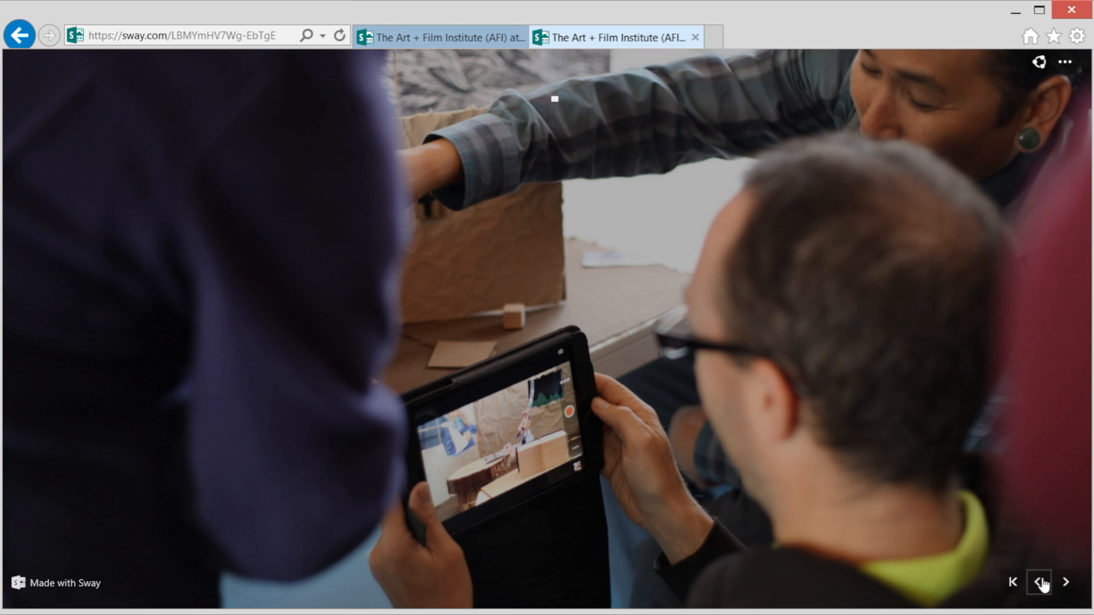
left_click(1039, 582)
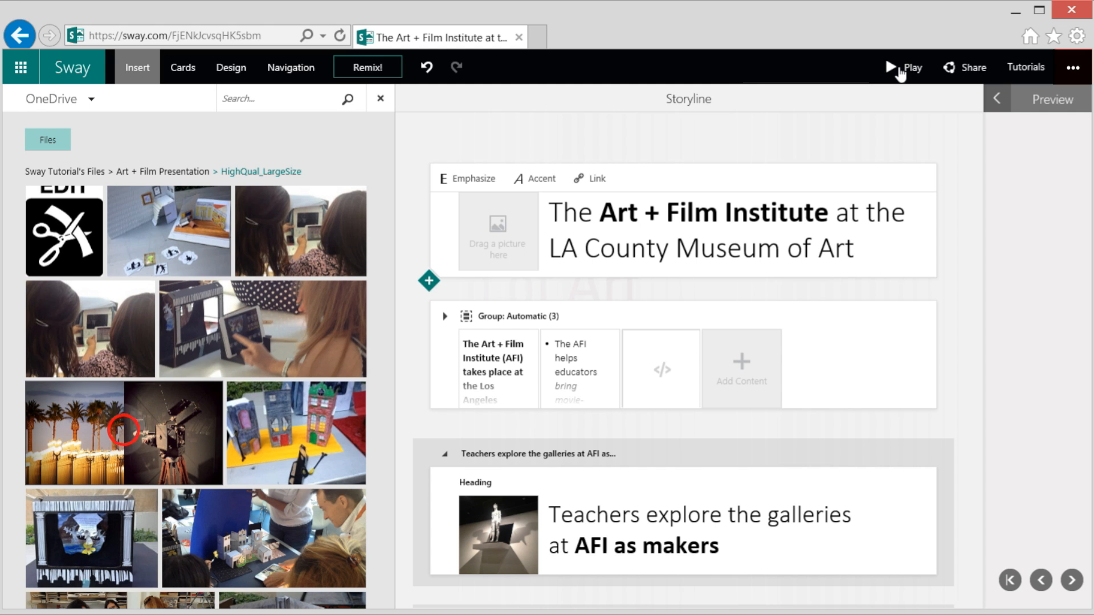
Drop the palm trees and film camera photo onto the title card's picture slot.
left_click_drag(124, 432, 499, 237)
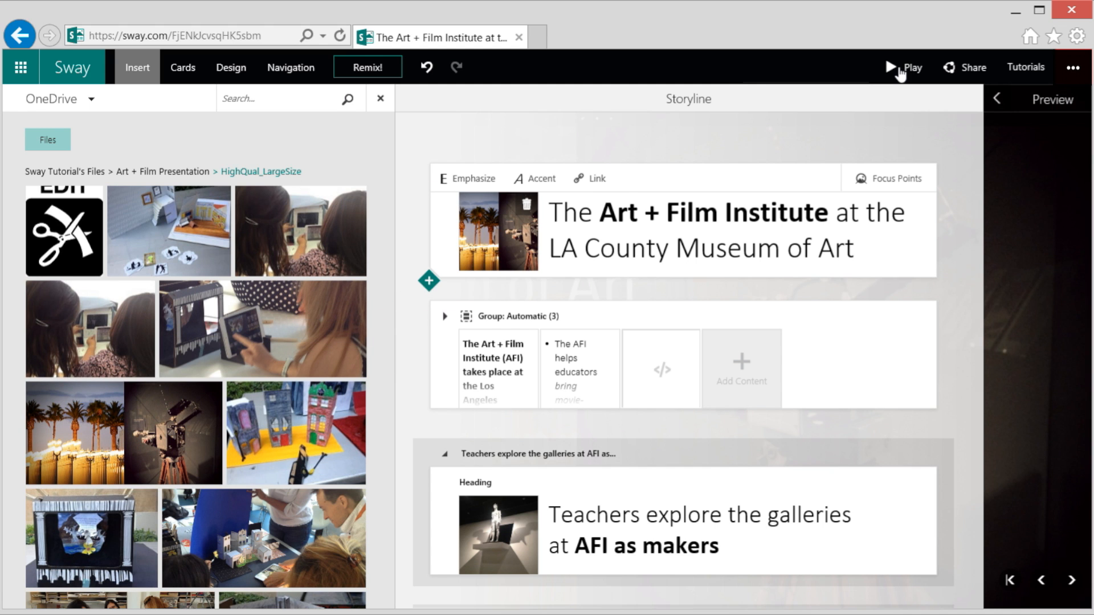
left_click(909, 67)
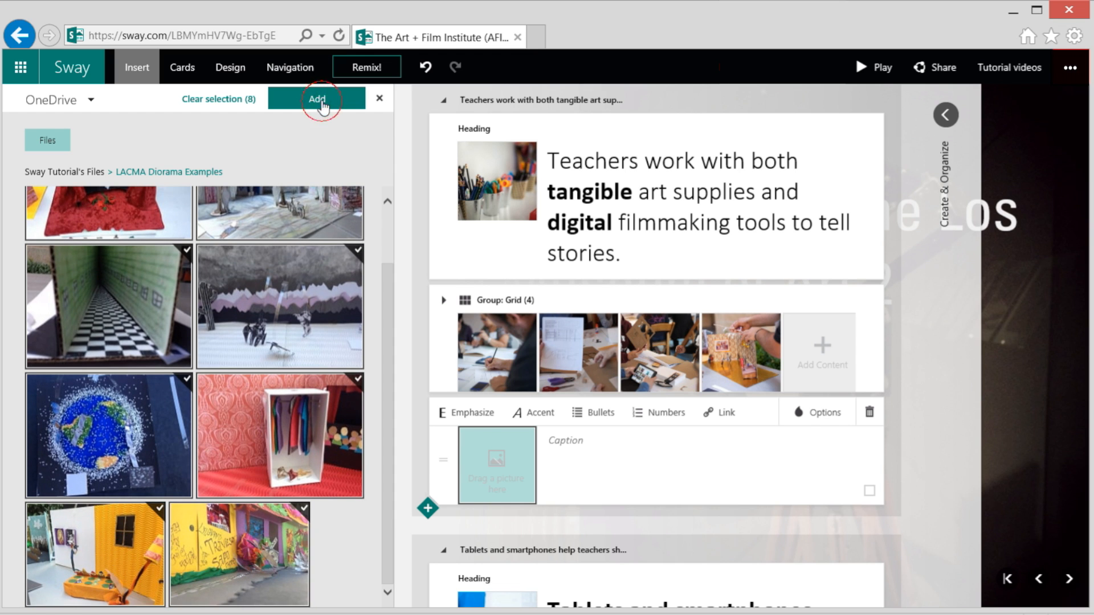
Add the eight LACMA Diorama Examples pictures and scroll through the storyline.
left_click(318, 98)
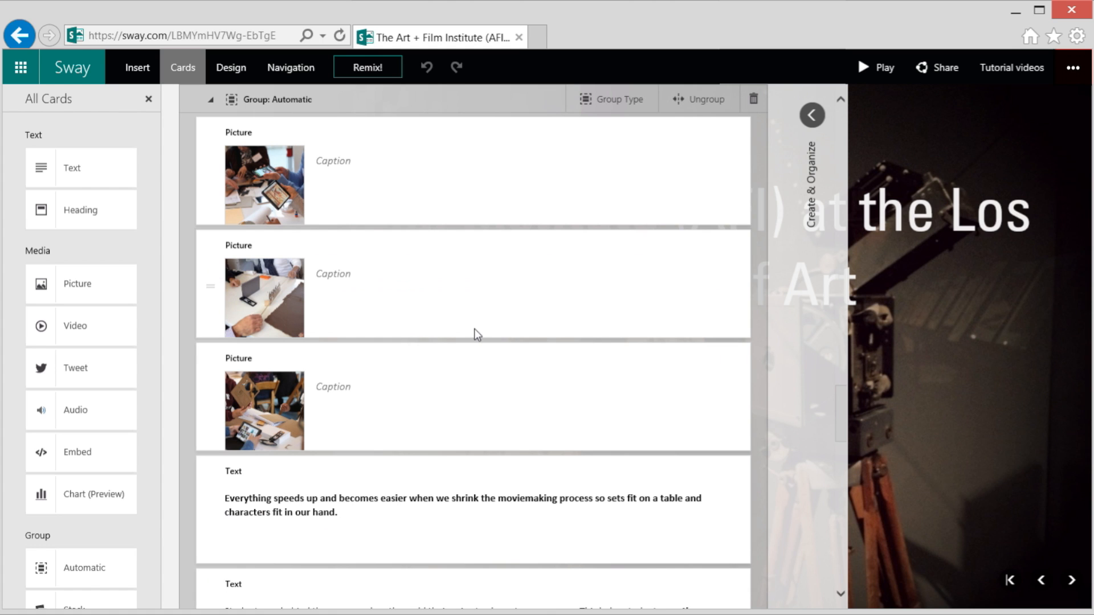
scroll("down", 3)
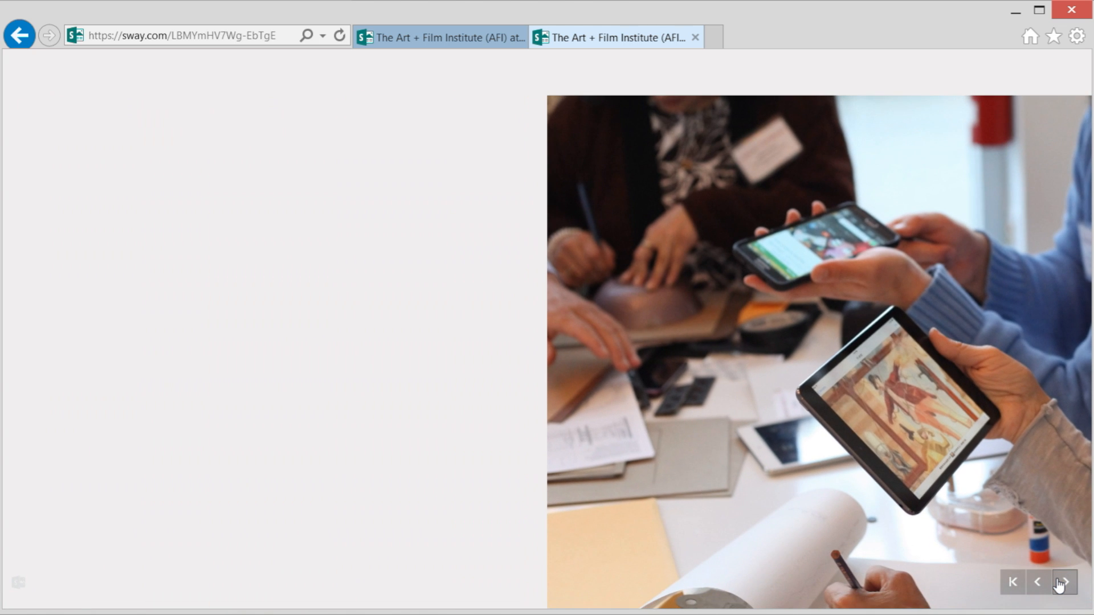
Advance playback one slide, then preview the four captioned script, sketch, materials and diorama photos.
left_click(1061, 582)
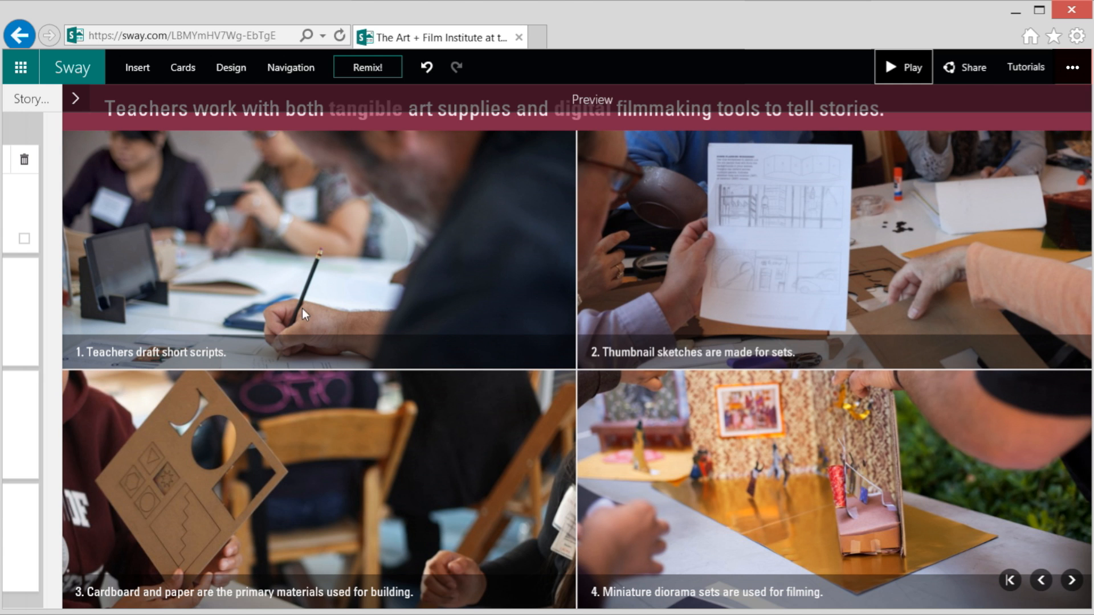
Set a focus point on the write-build-shoot-edit-share diagram so it plays in full.
left_click(307, 310)
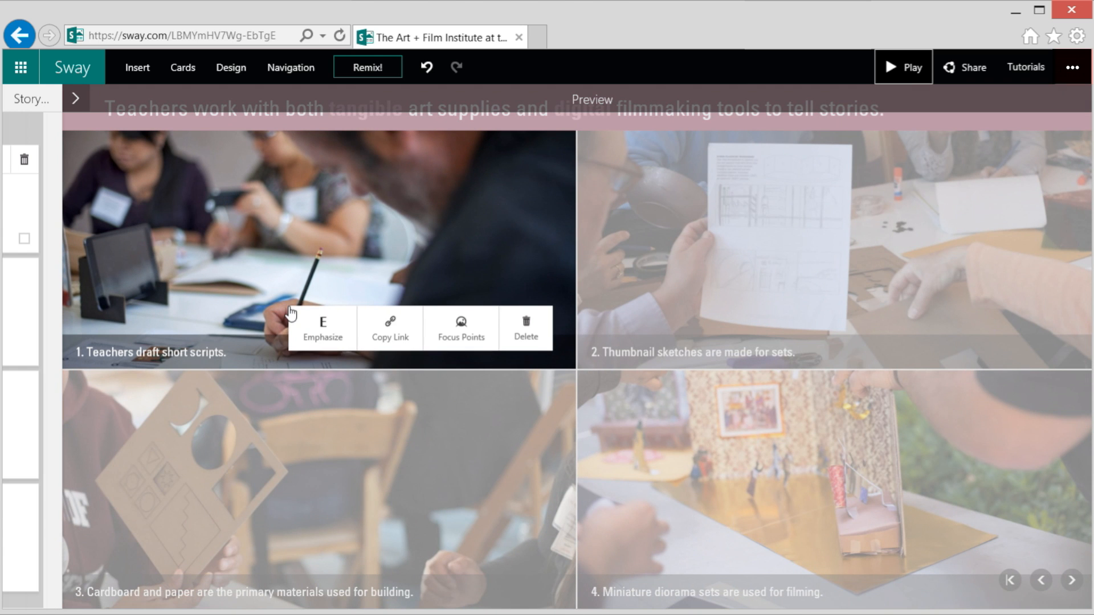
left_click(461, 328)
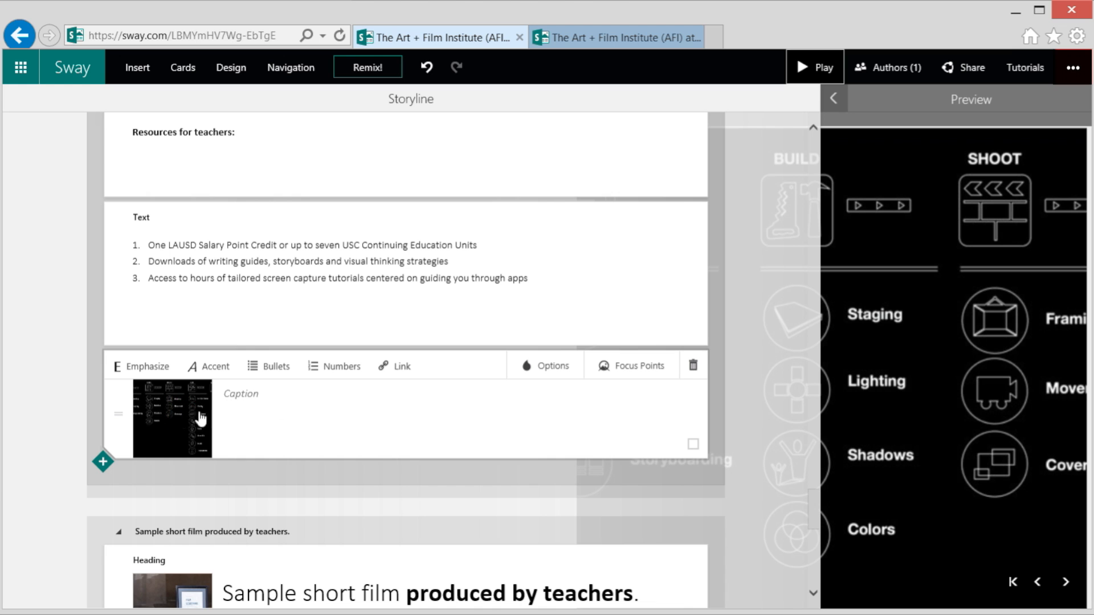
left_click(631, 366)
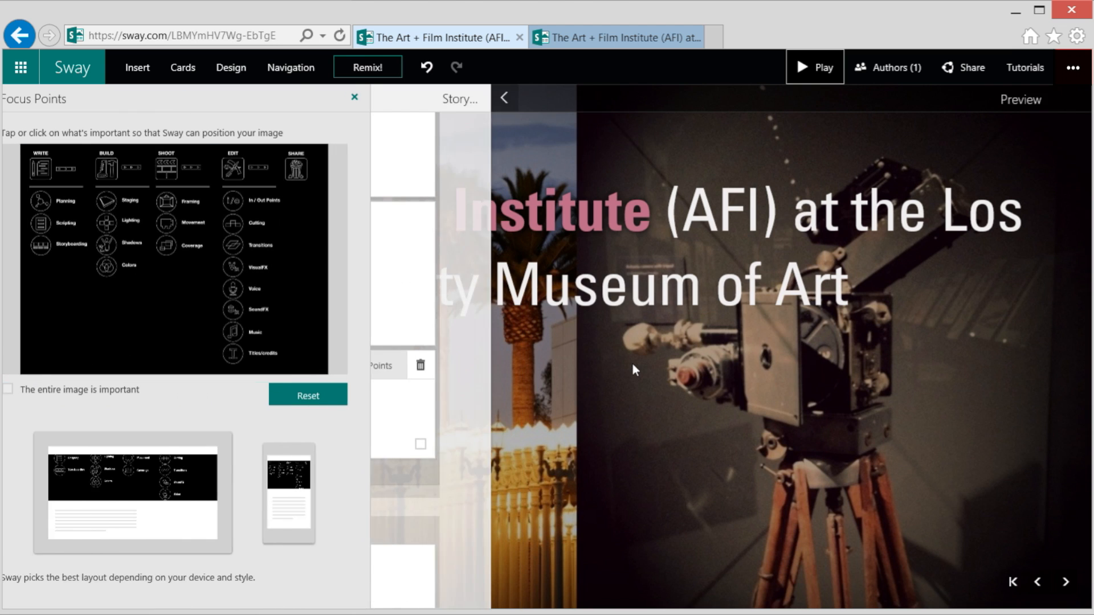
left_click(7, 389)
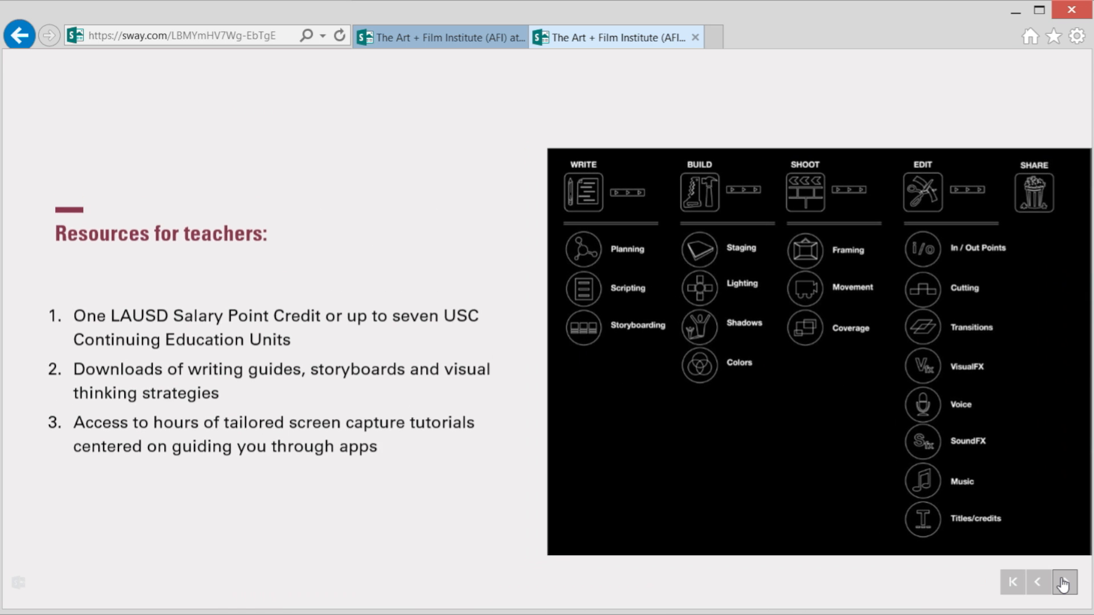
Step through the map, educator and K–12 slides, jump to the title, then continue to the moviemaking quote.
left_click(1013, 582)
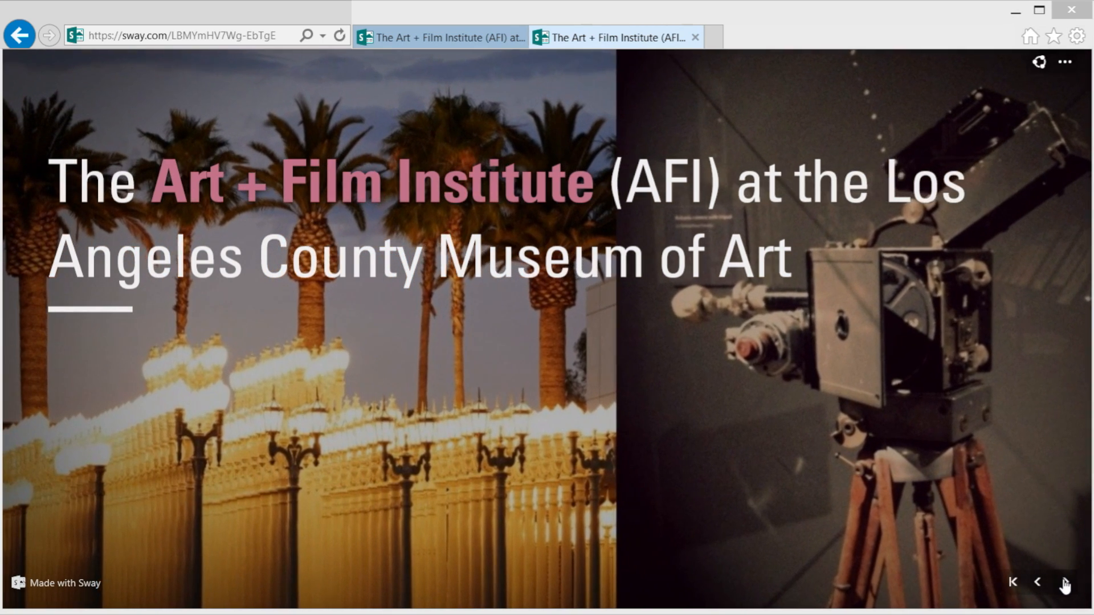
left_click(1066, 582)
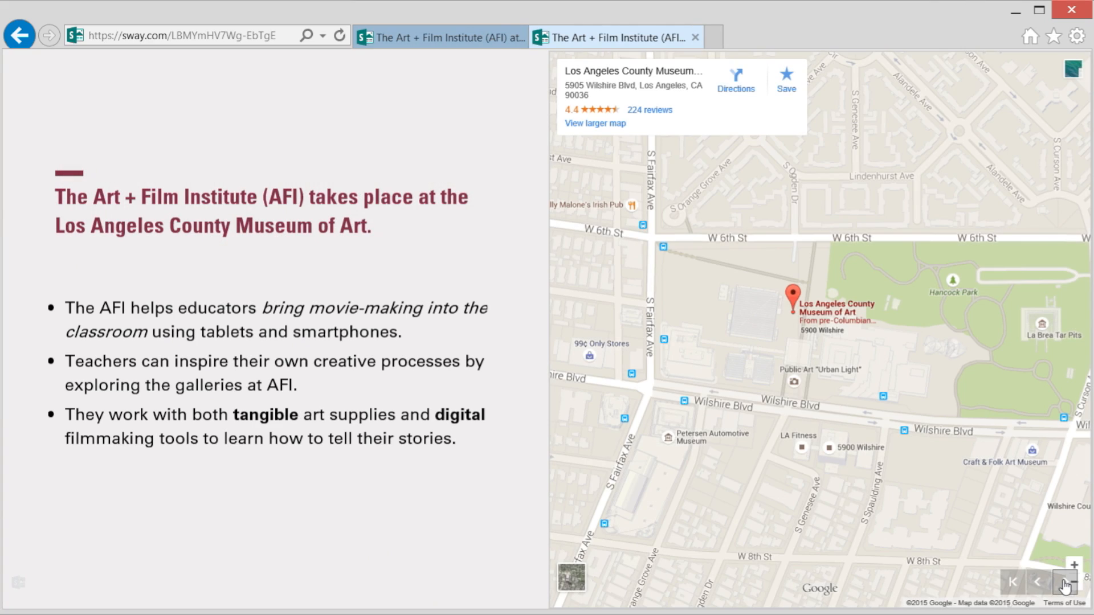
left_click(1034, 575)
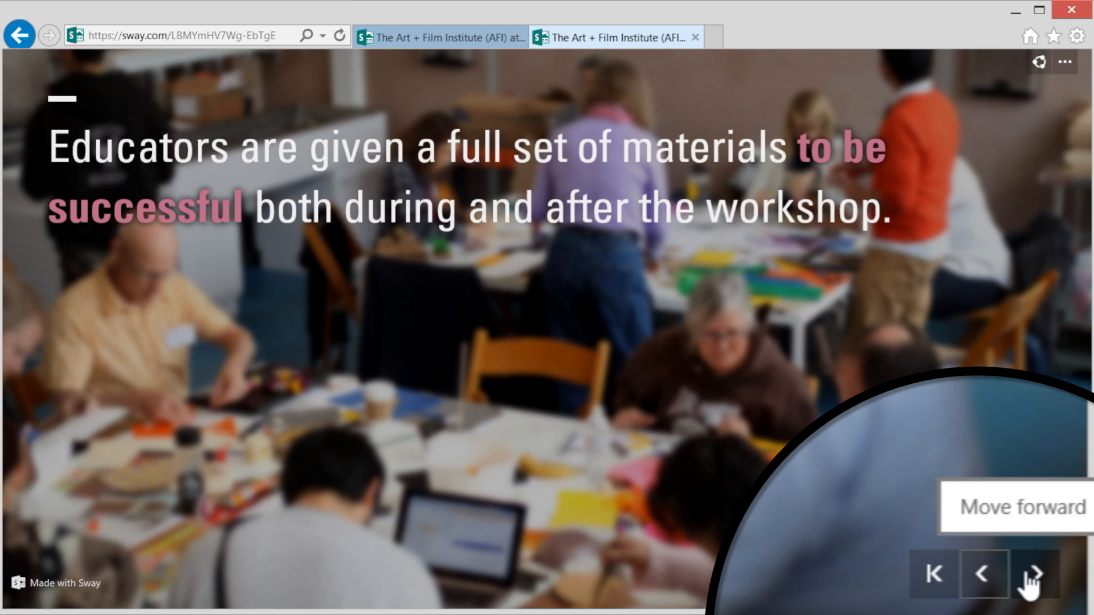
left_click(1033, 575)
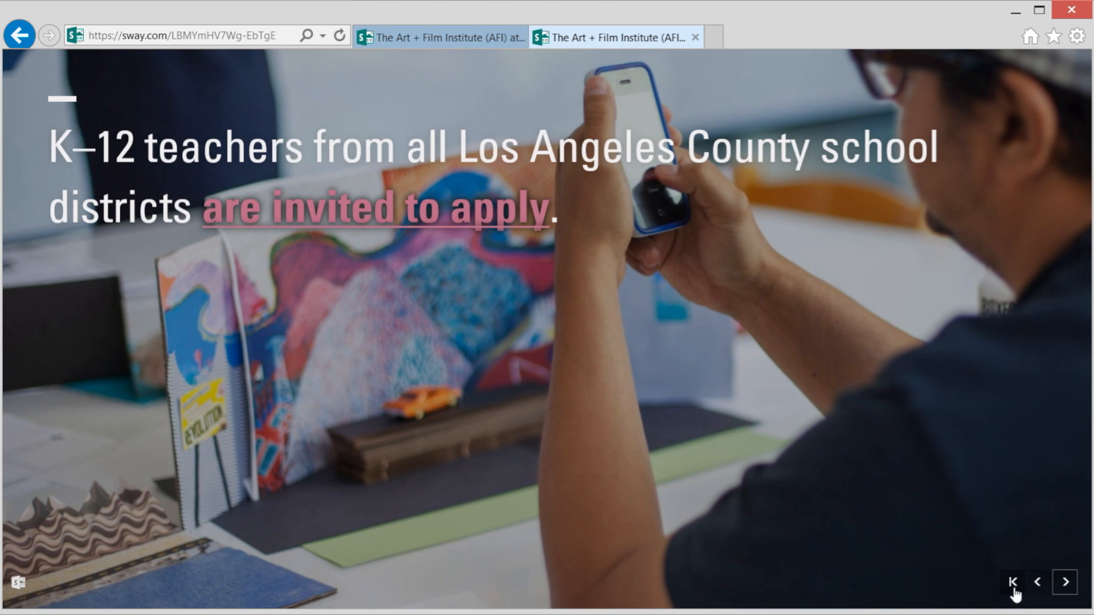
left_click(1036, 582)
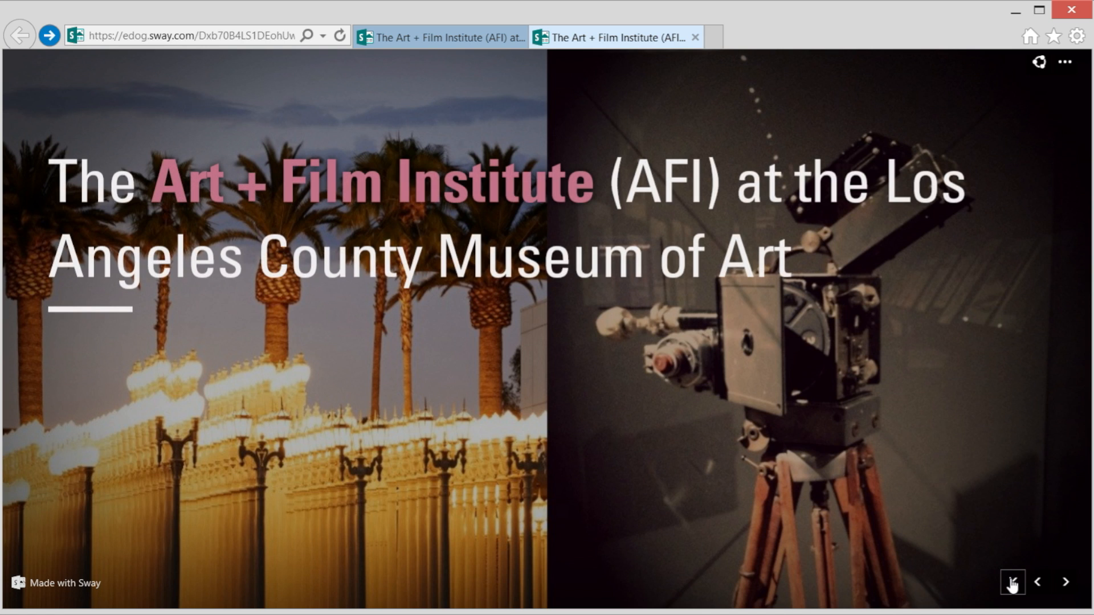
left_click(1066, 582)
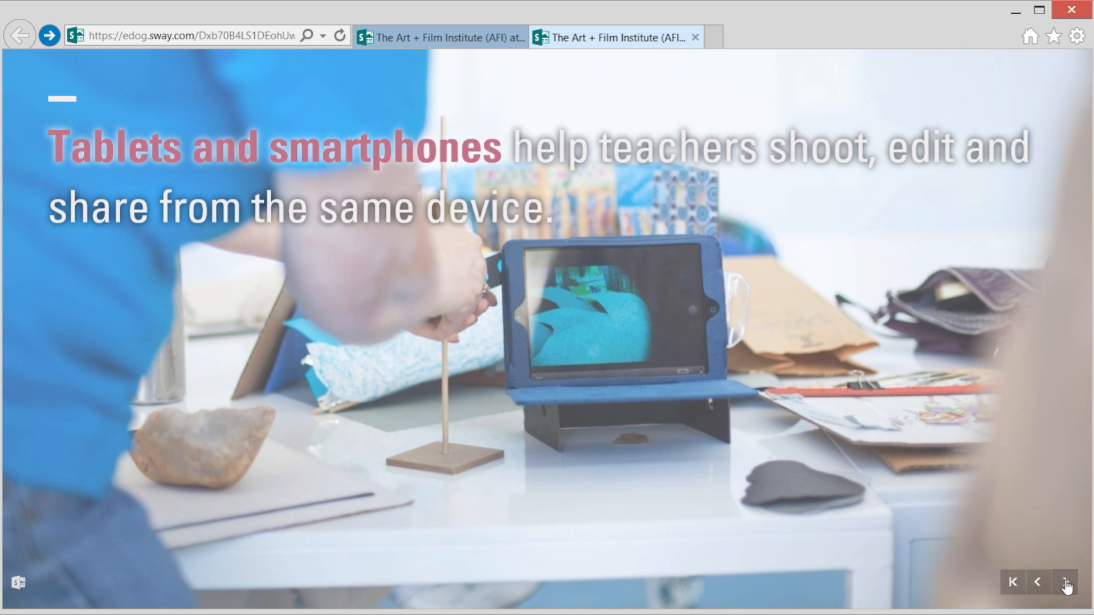
left_click(1065, 583)
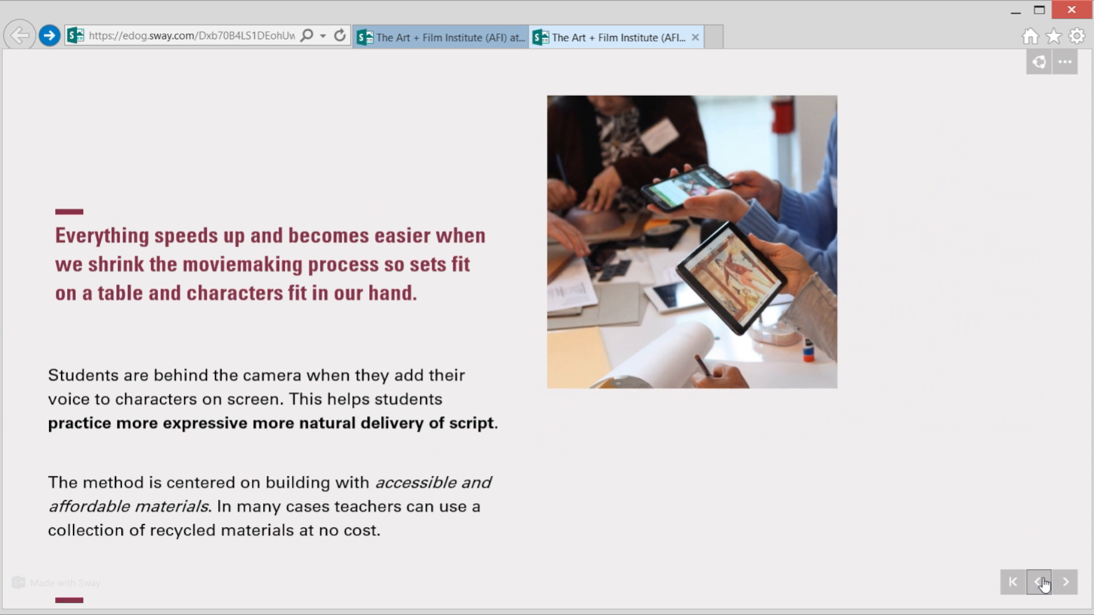